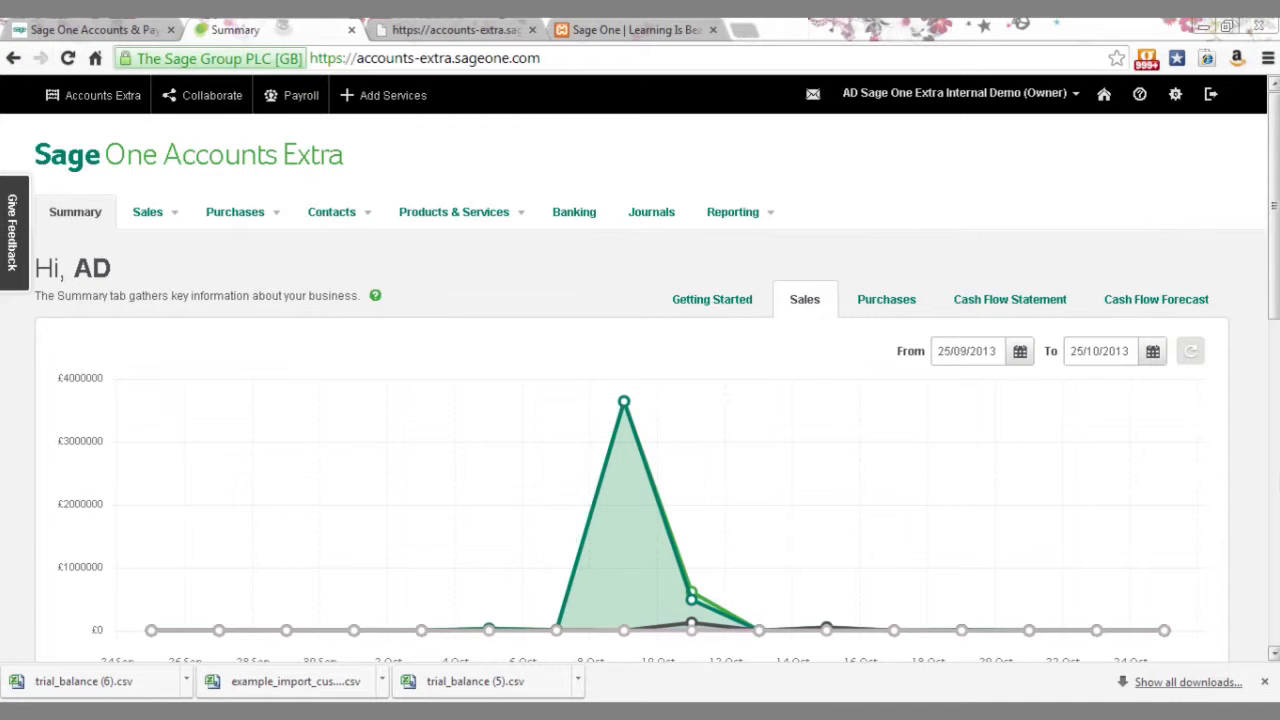
pyautogui.moveTo(1204, 338)
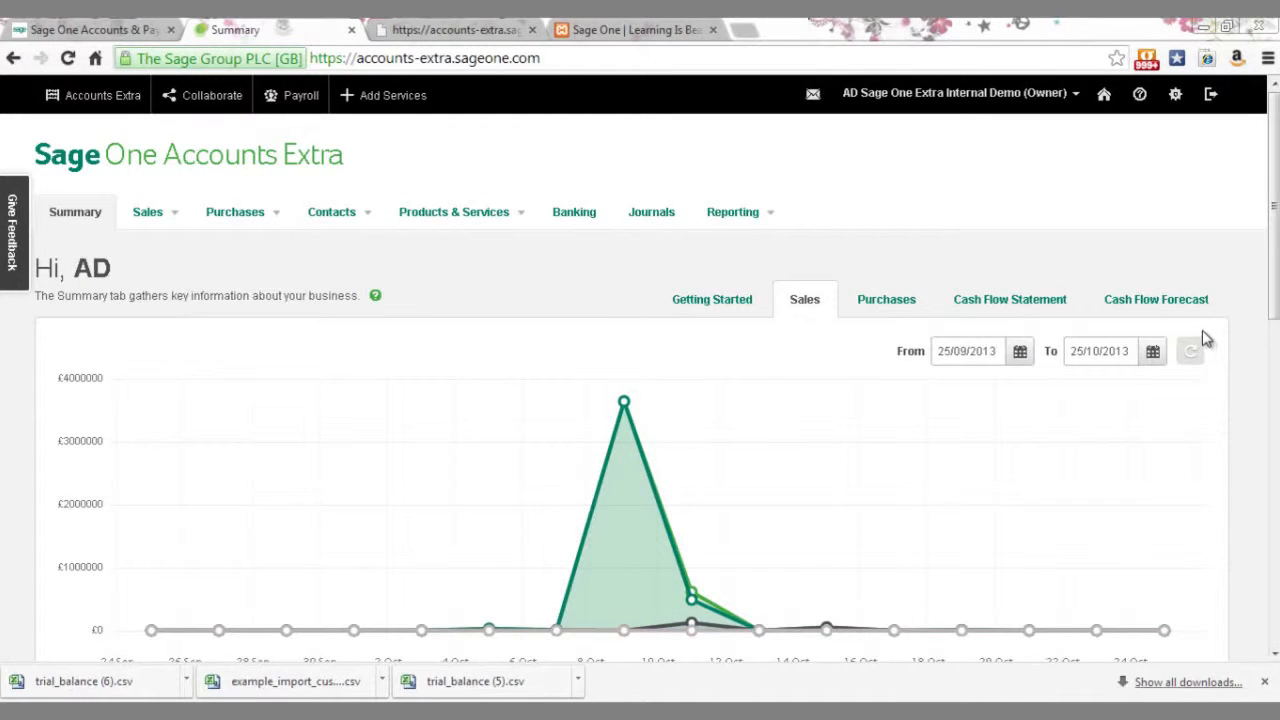
# Step: Go to the Settings Overview page from the top navigation bar
pyautogui.click(956, 92)
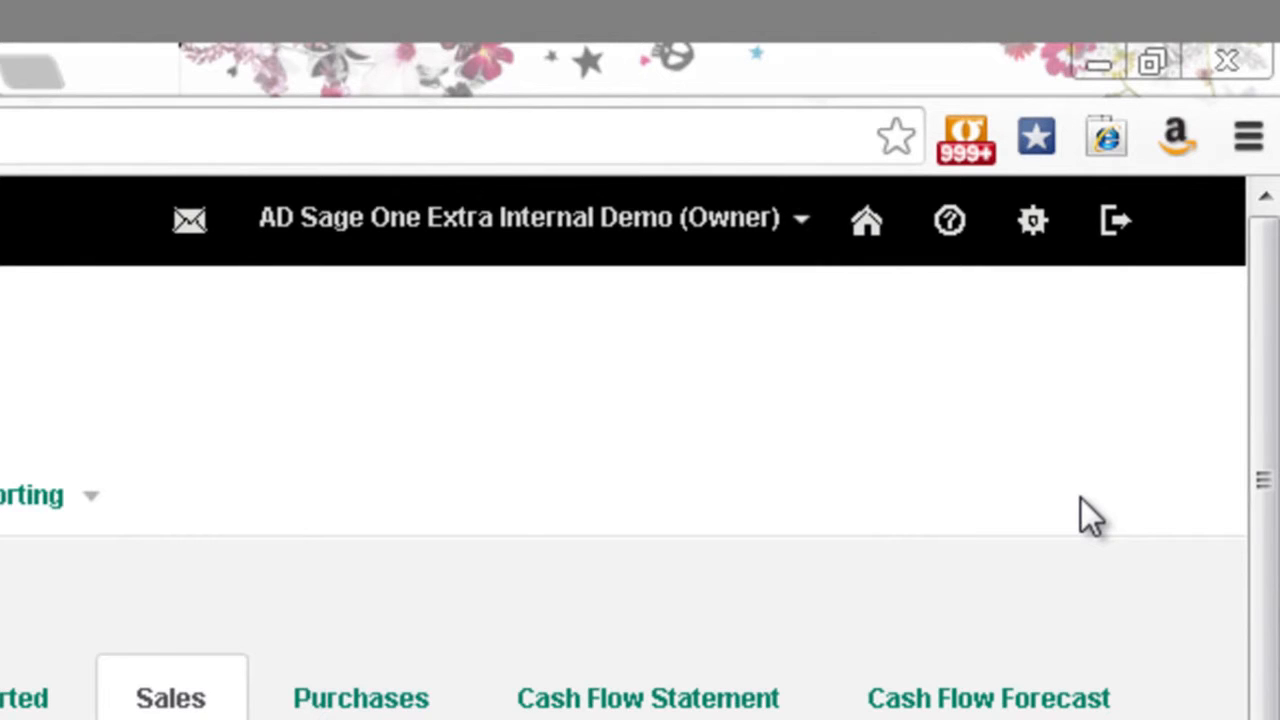
pyautogui.moveTo(1032, 220)
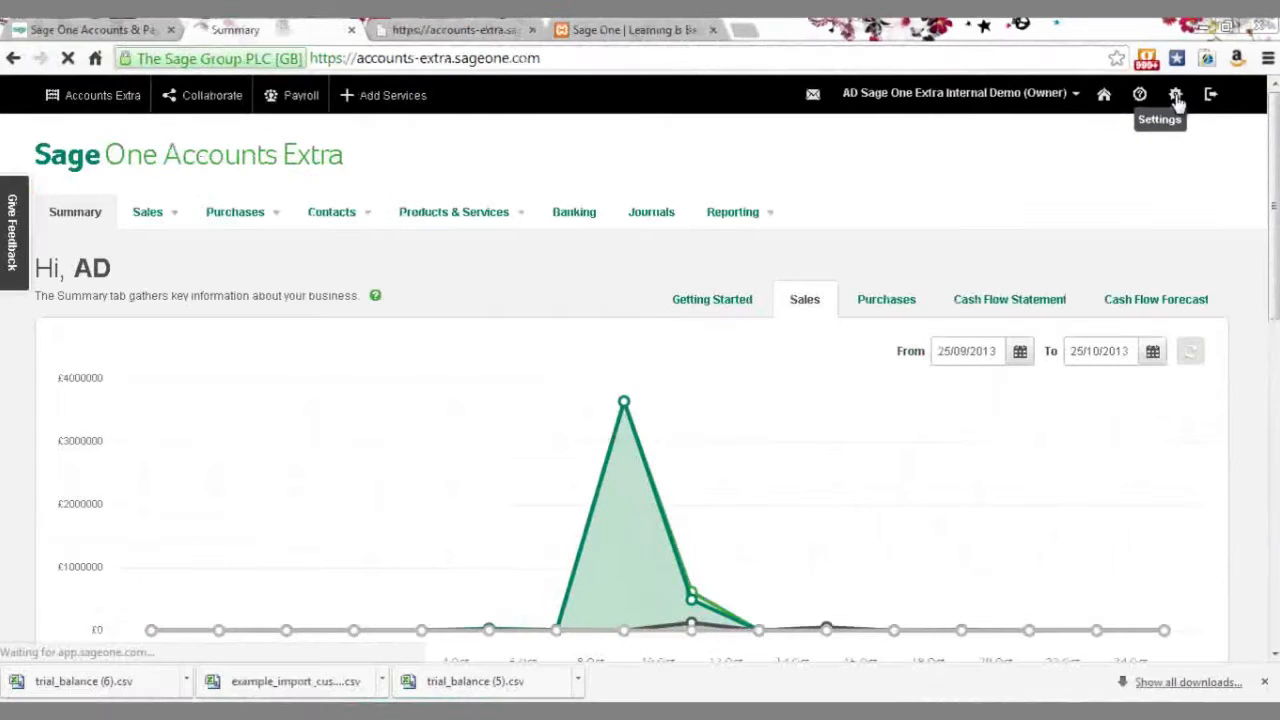
pyautogui.click(1176, 94)
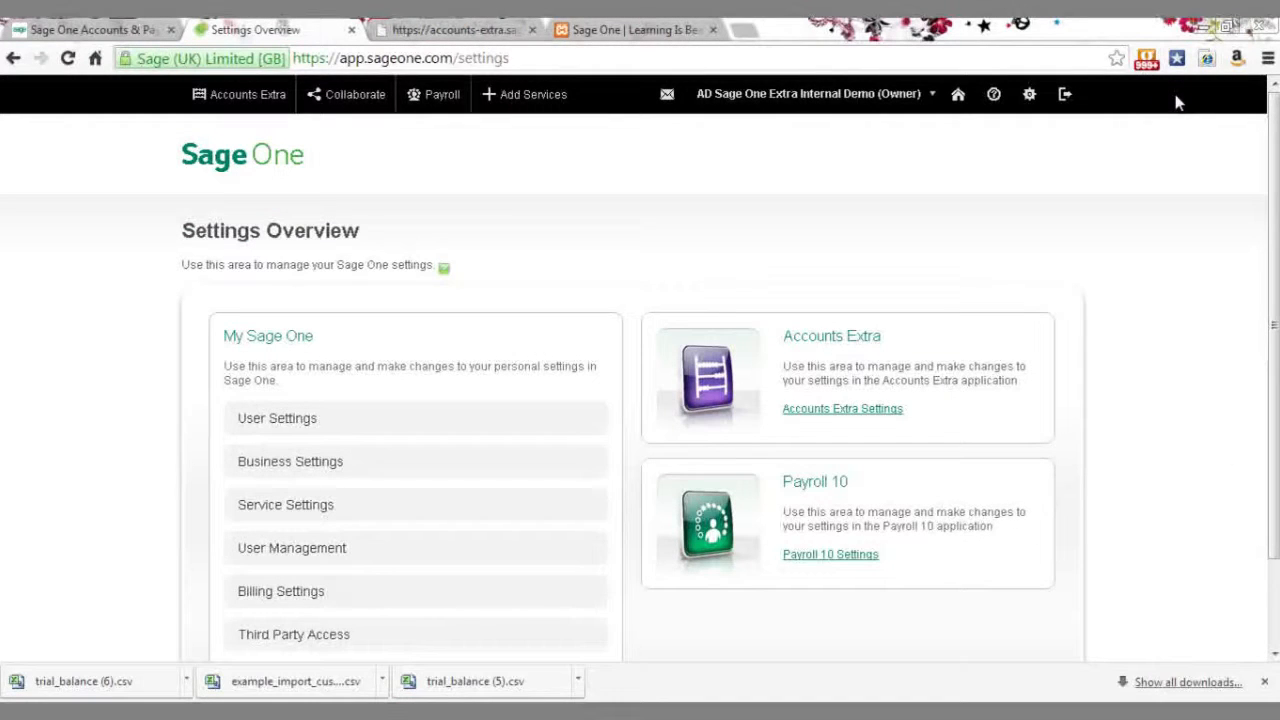
pyautogui.moveTo(698, 256)
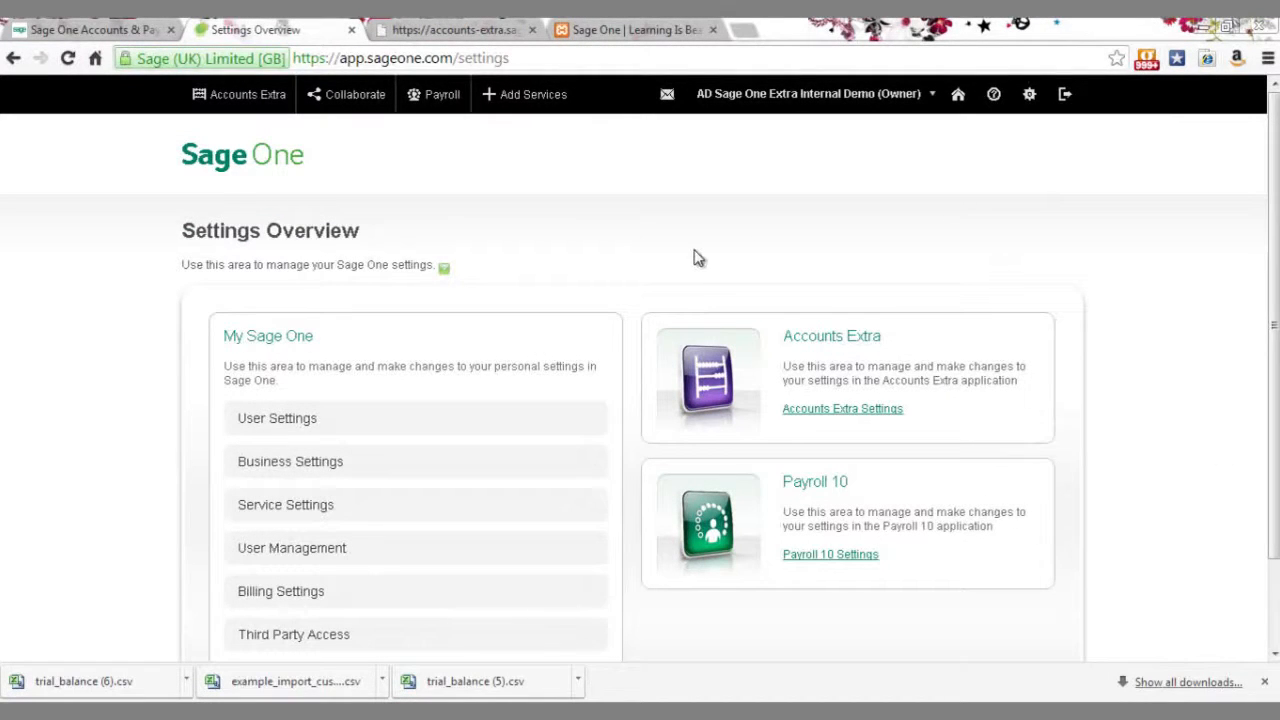
pyautogui.moveTo(470, 344)
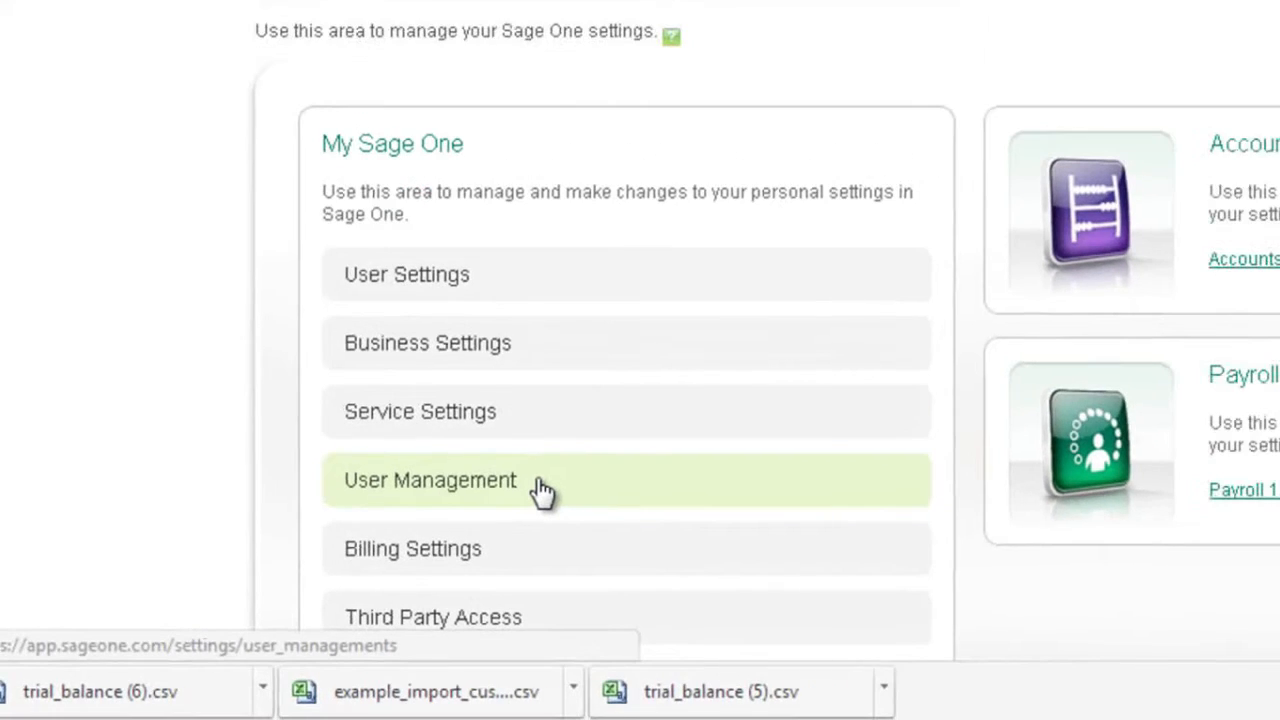
# Step: View the User Management list of users, roles and system manager status
pyautogui.click(430, 480)
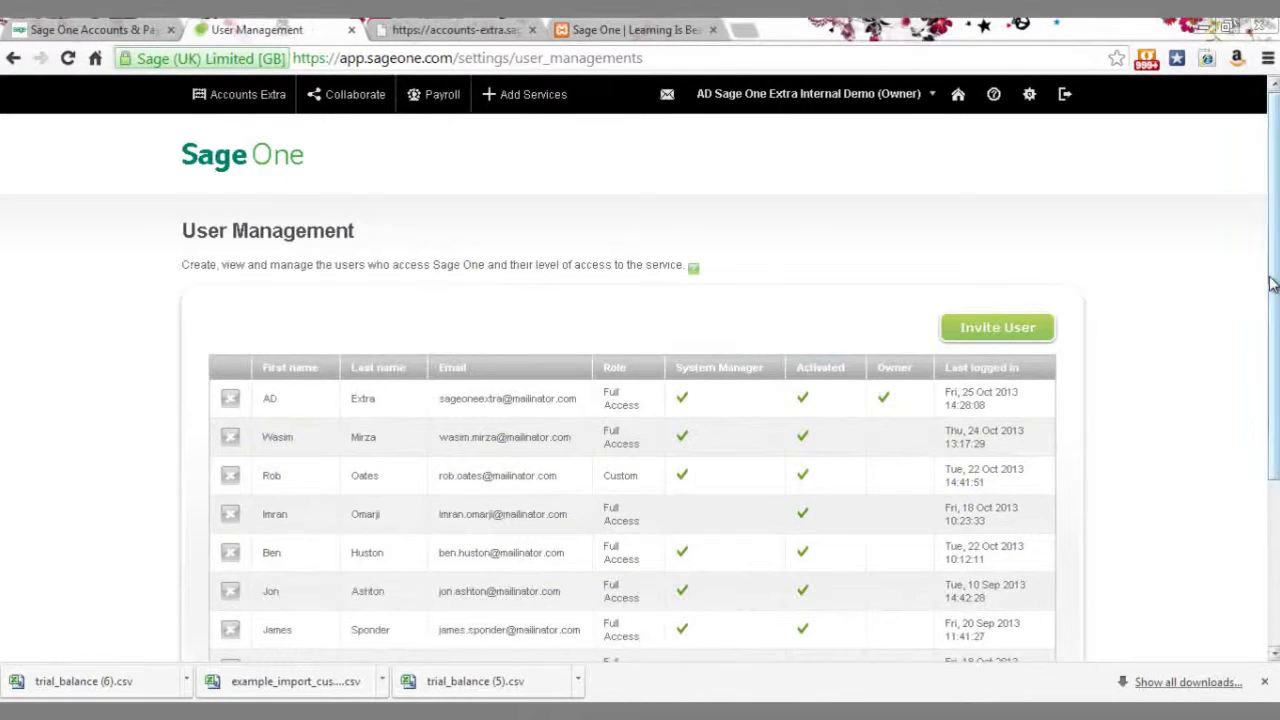
pyautogui.scroll(-3)
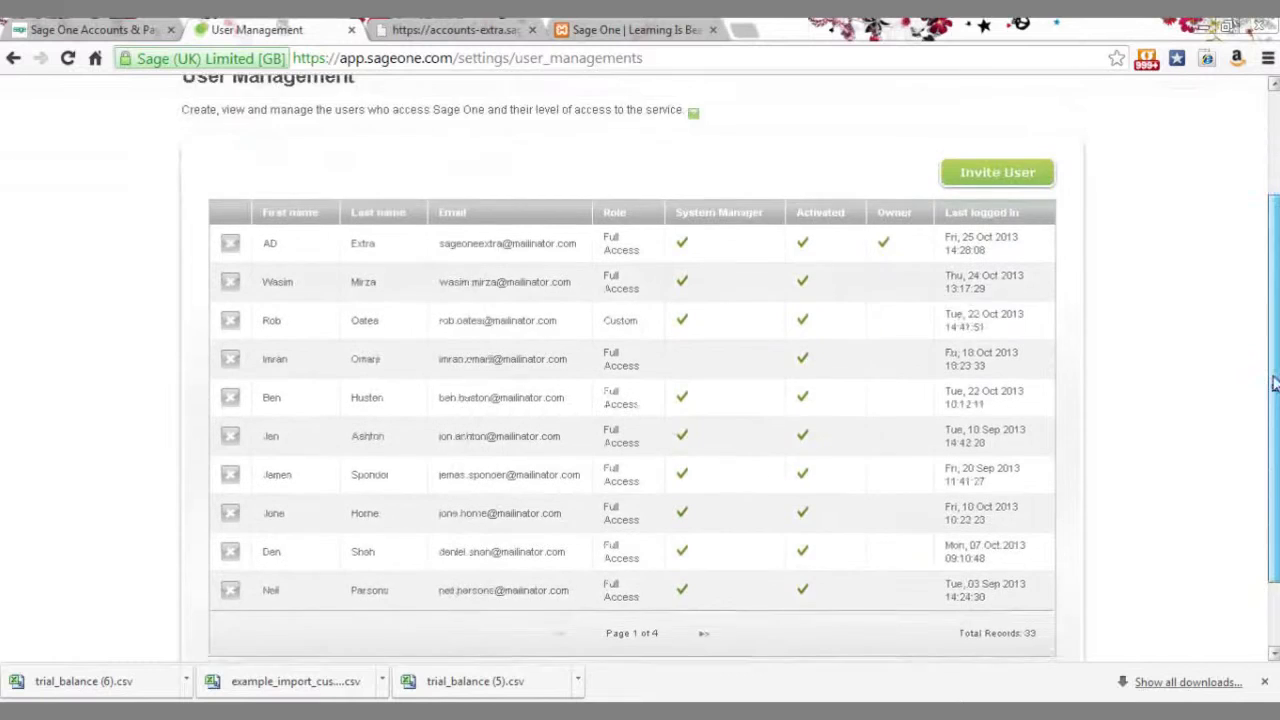
pyautogui.scroll(-3)
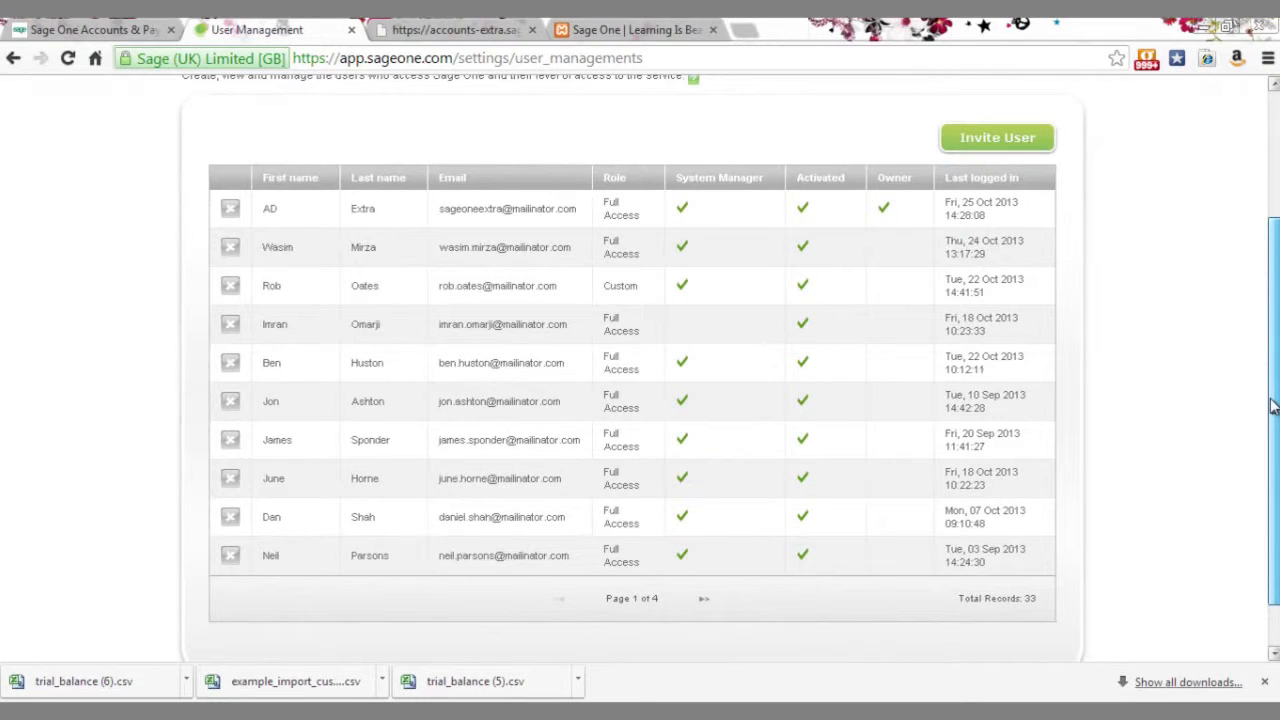
pyautogui.scroll(3)
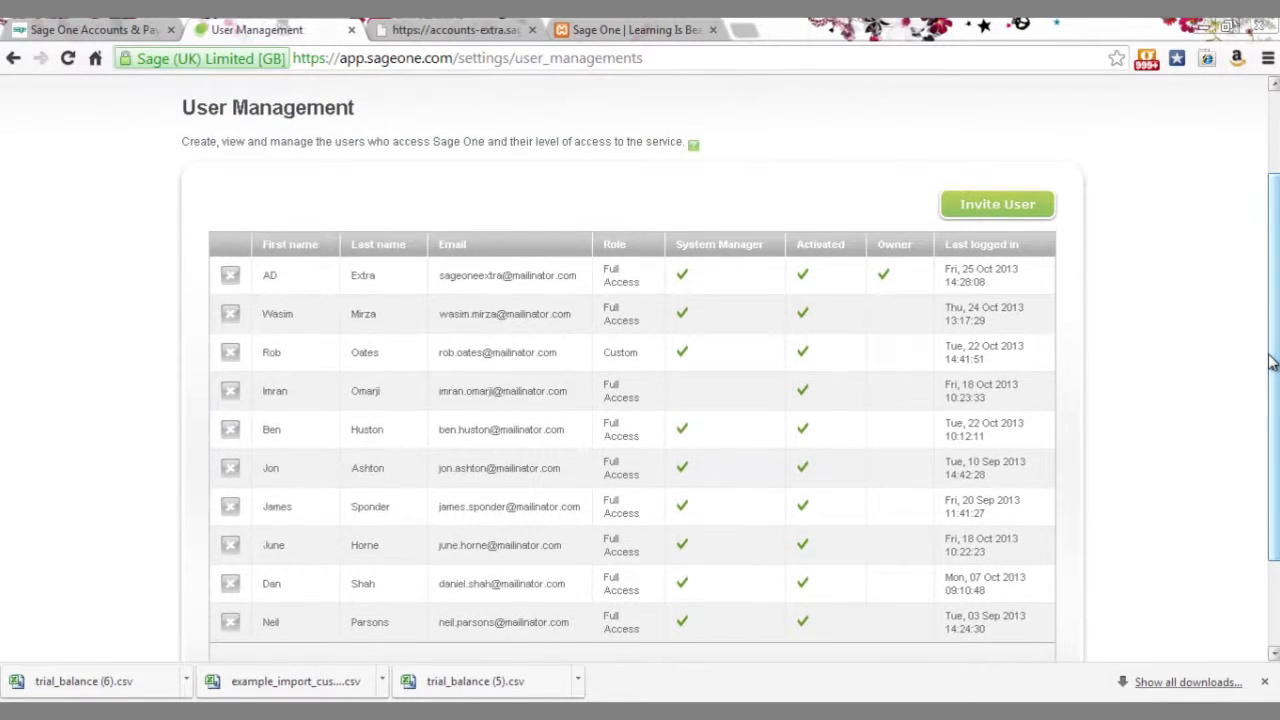
pyautogui.moveTo(724, 268)
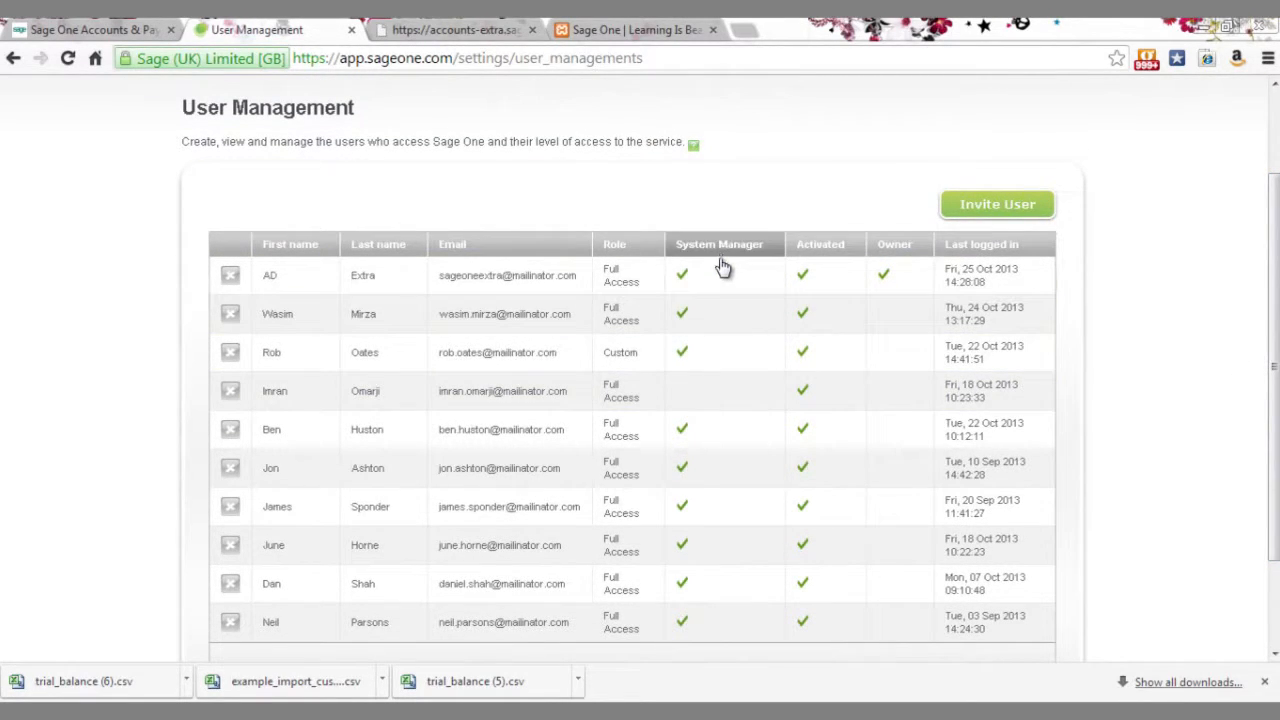
pyautogui.moveTo(724, 584)
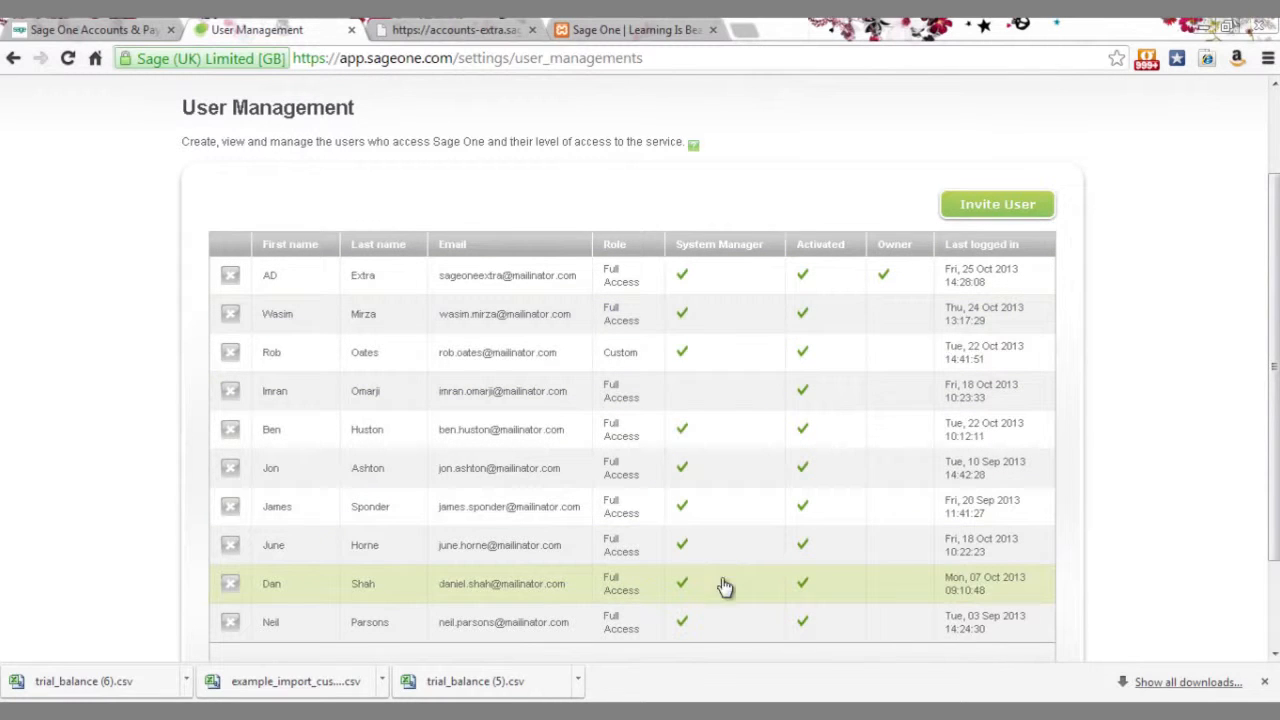
pyautogui.moveTo(724, 604)
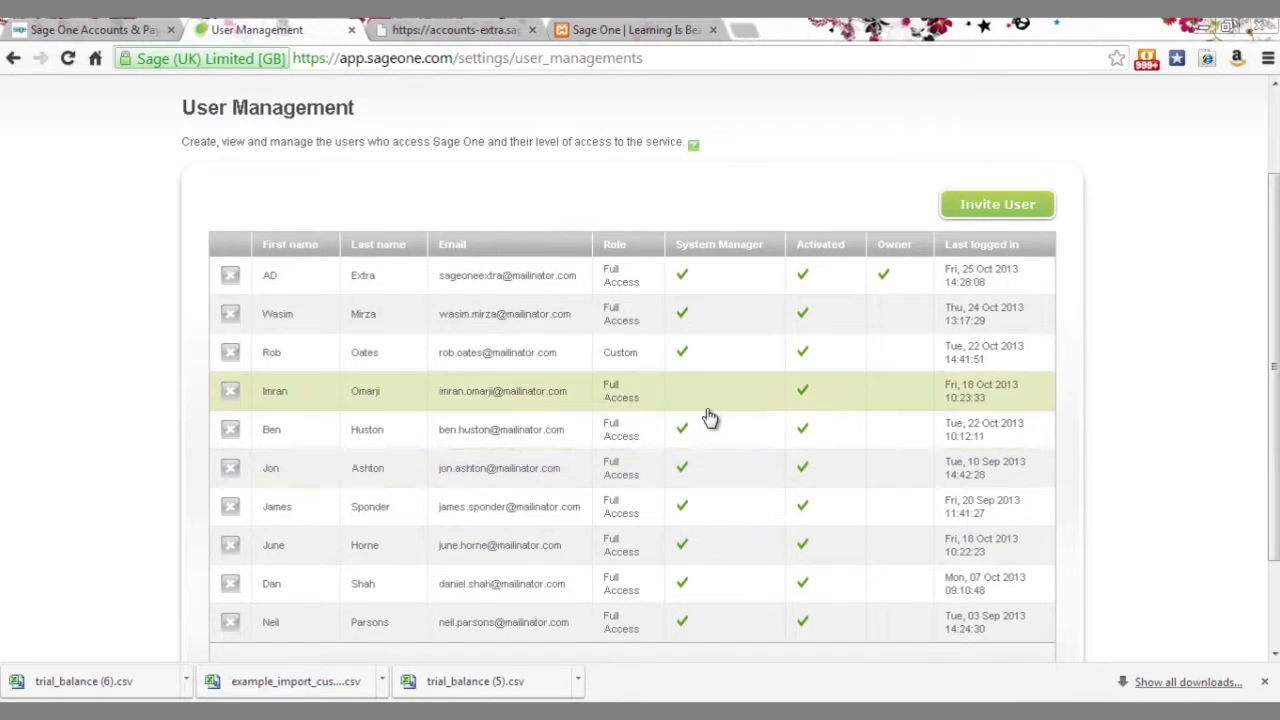
pyautogui.moveTo(704, 398)
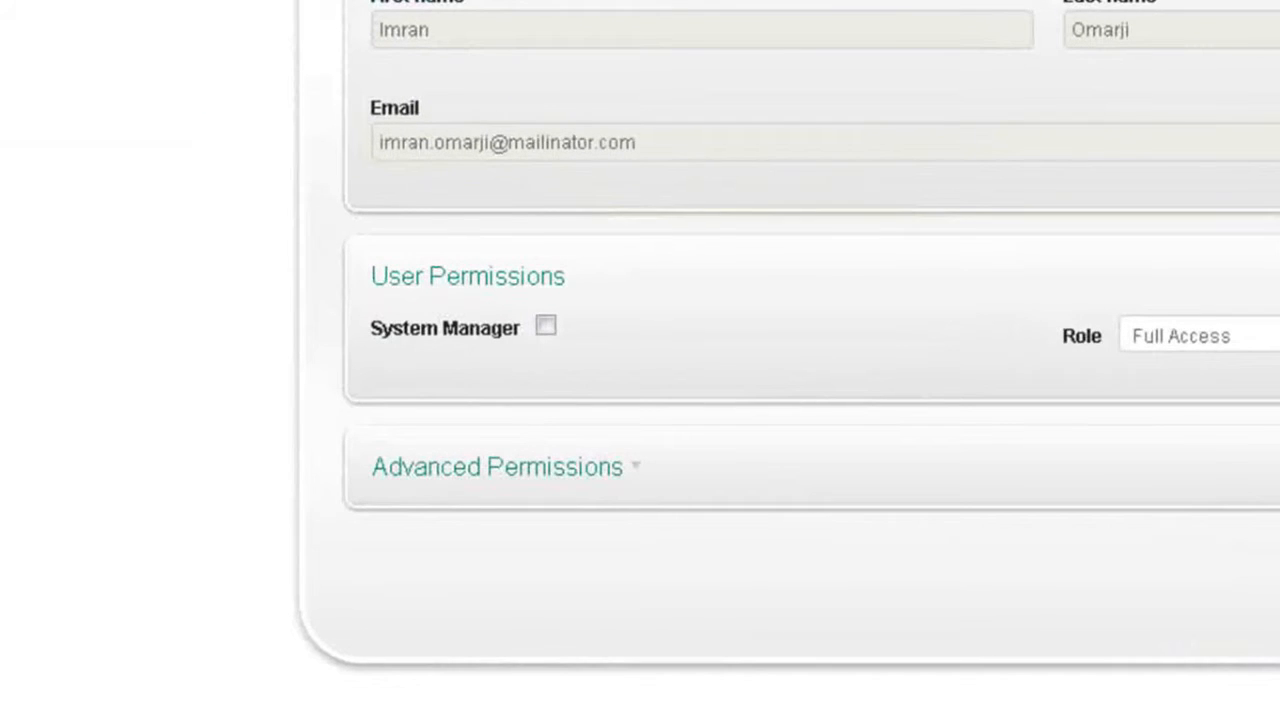
pyautogui.moveTo(558, 358)
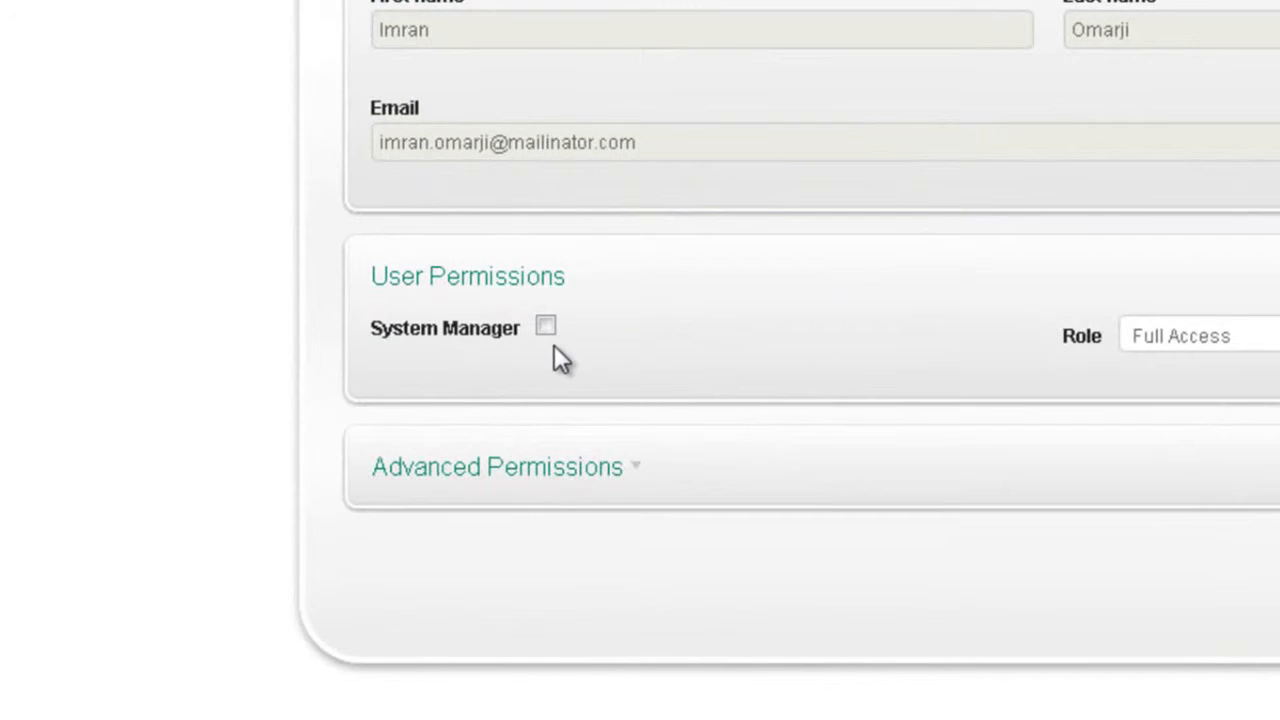
pyautogui.click(546, 326)
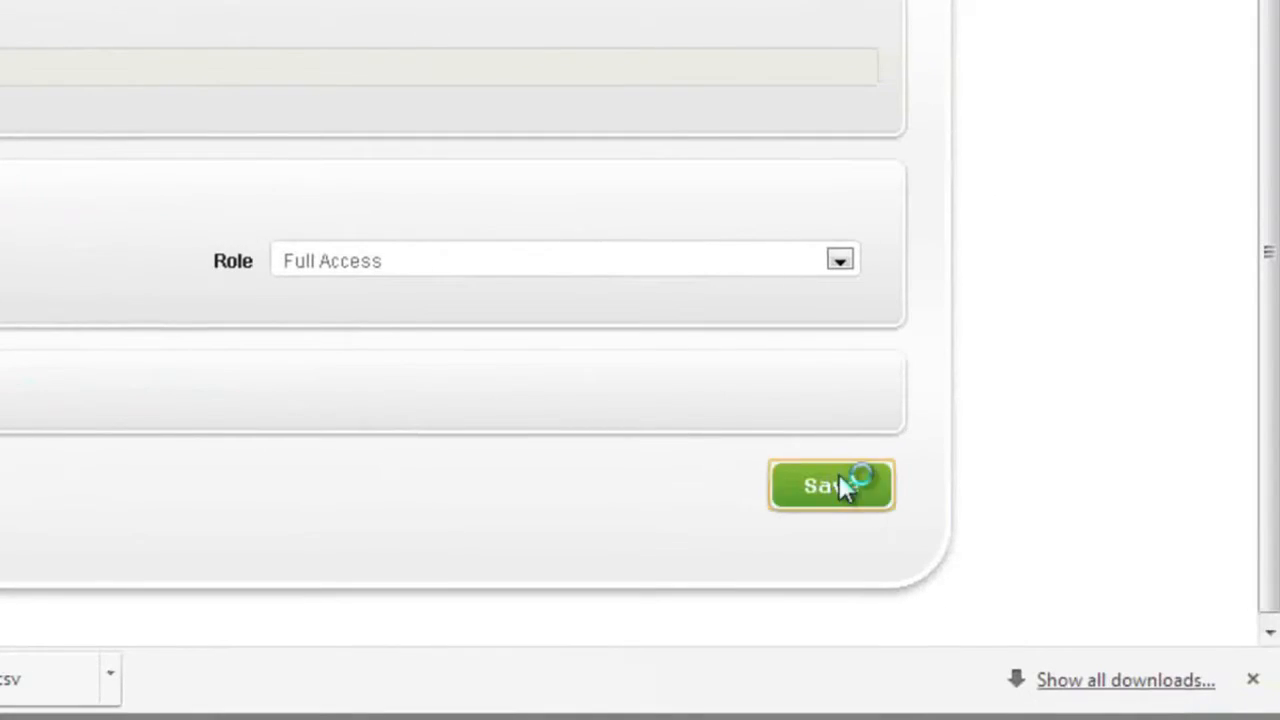
pyautogui.click(832, 486)
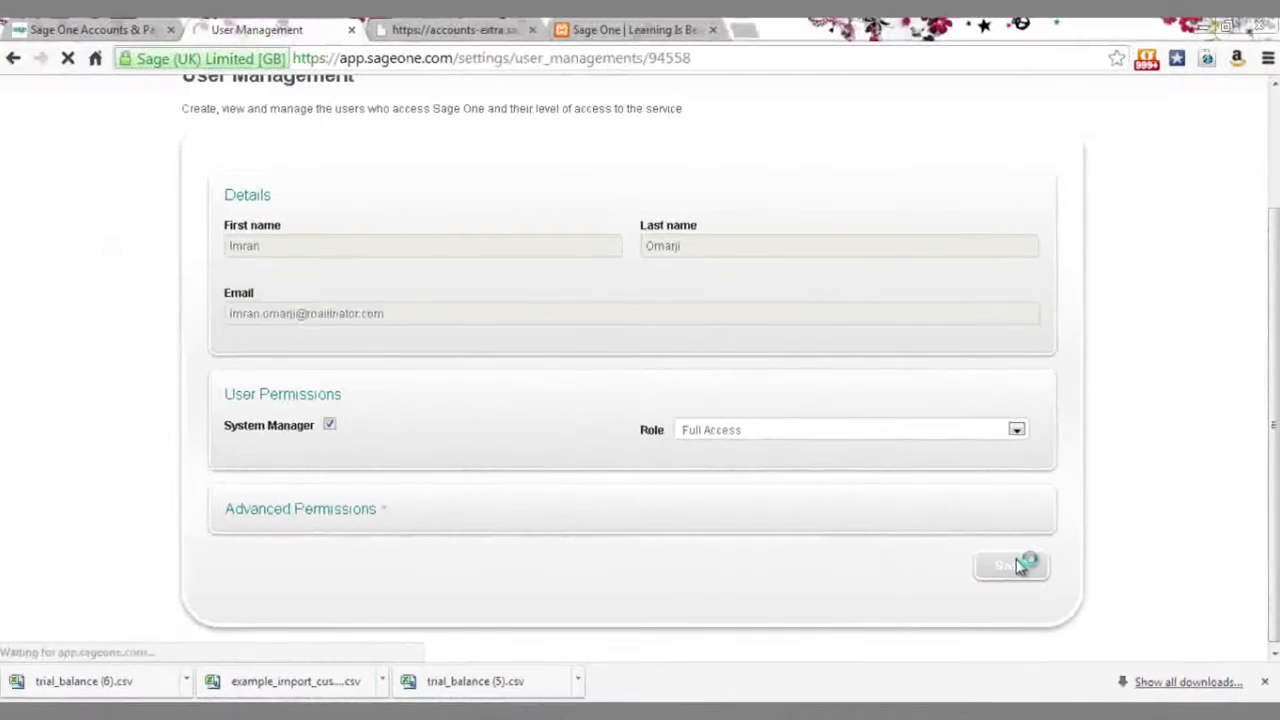
pyautogui.click(1010, 564)
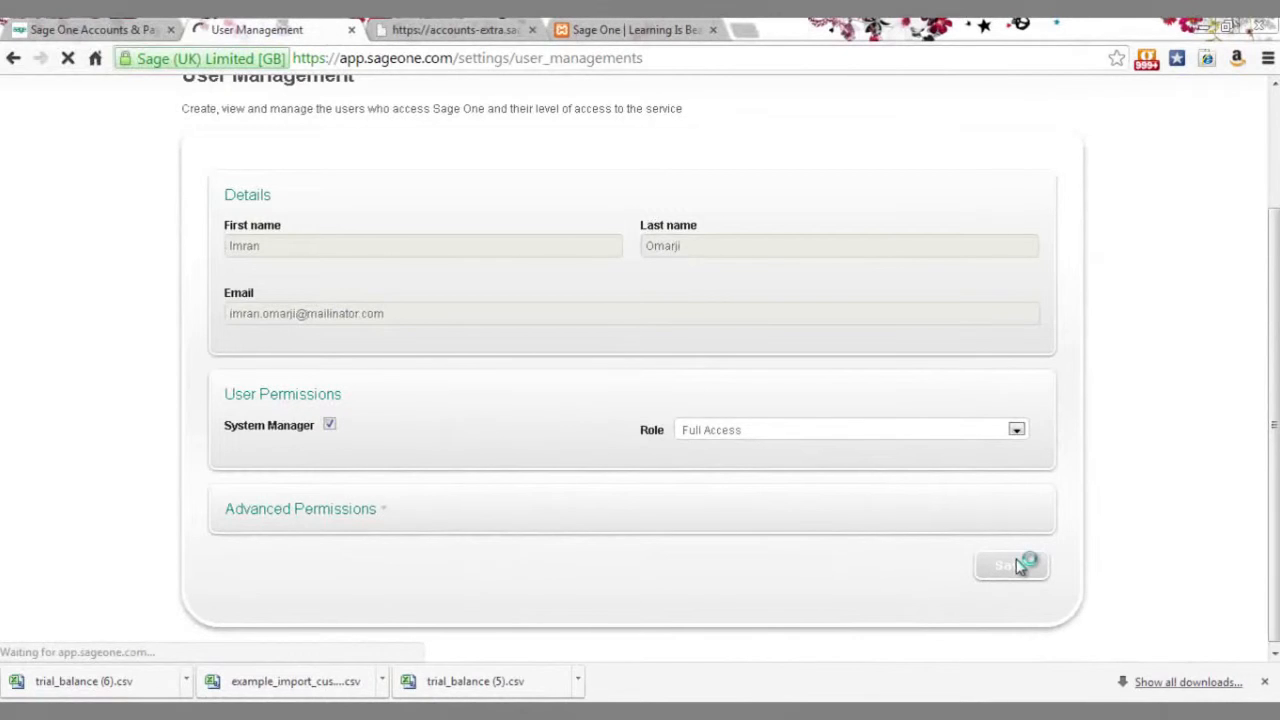
pyautogui.click(1010, 564)
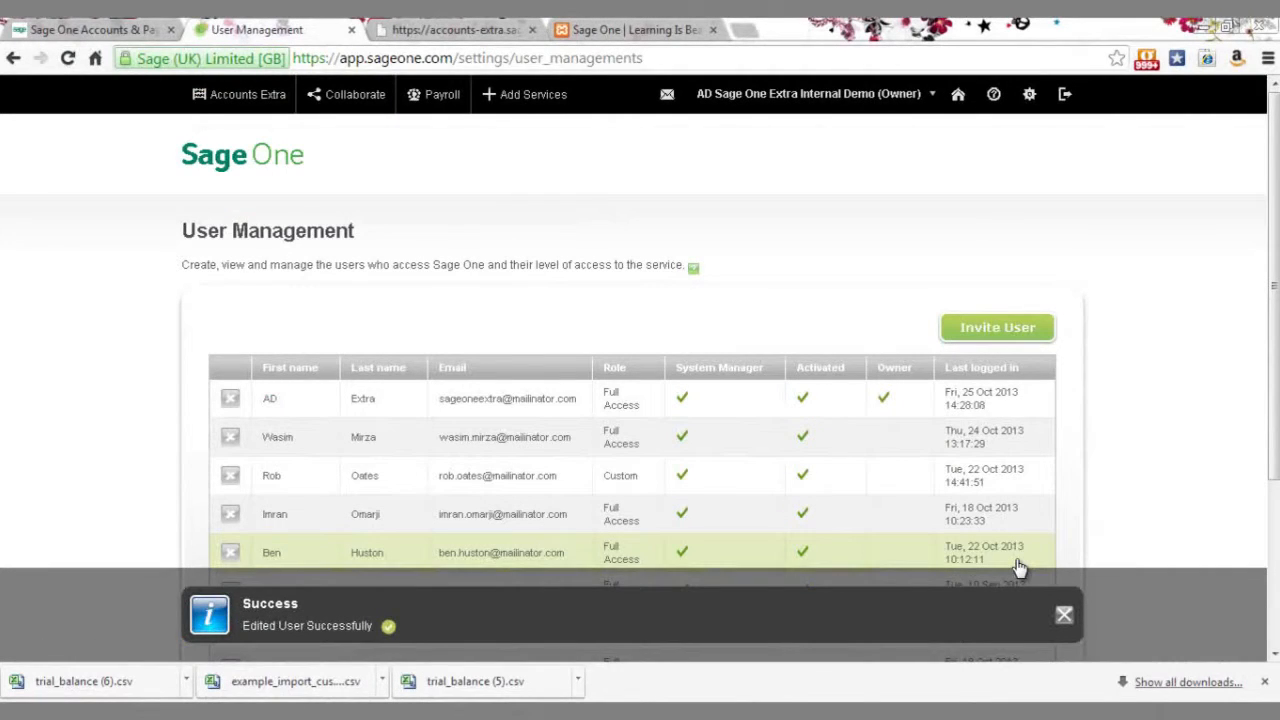
pyautogui.moveTo(1018, 396)
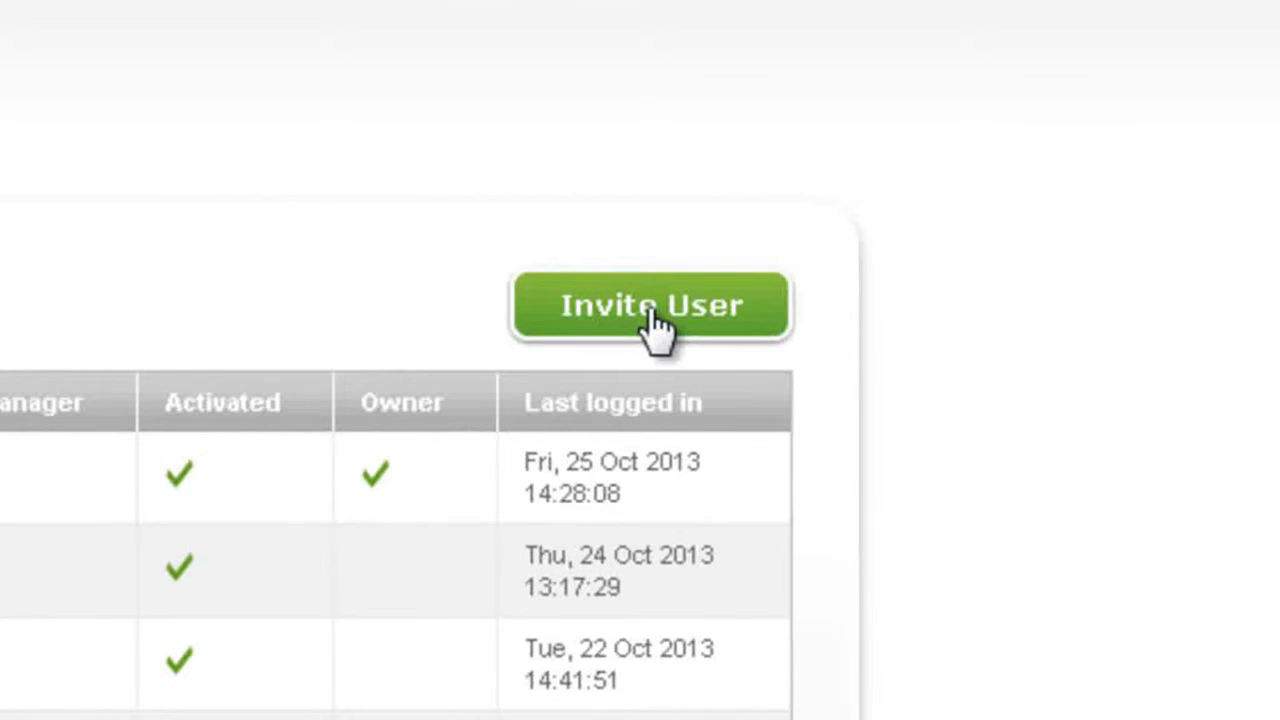
# Step: Begin a new user invitation and set its role to Custom
pyautogui.click(652, 304)
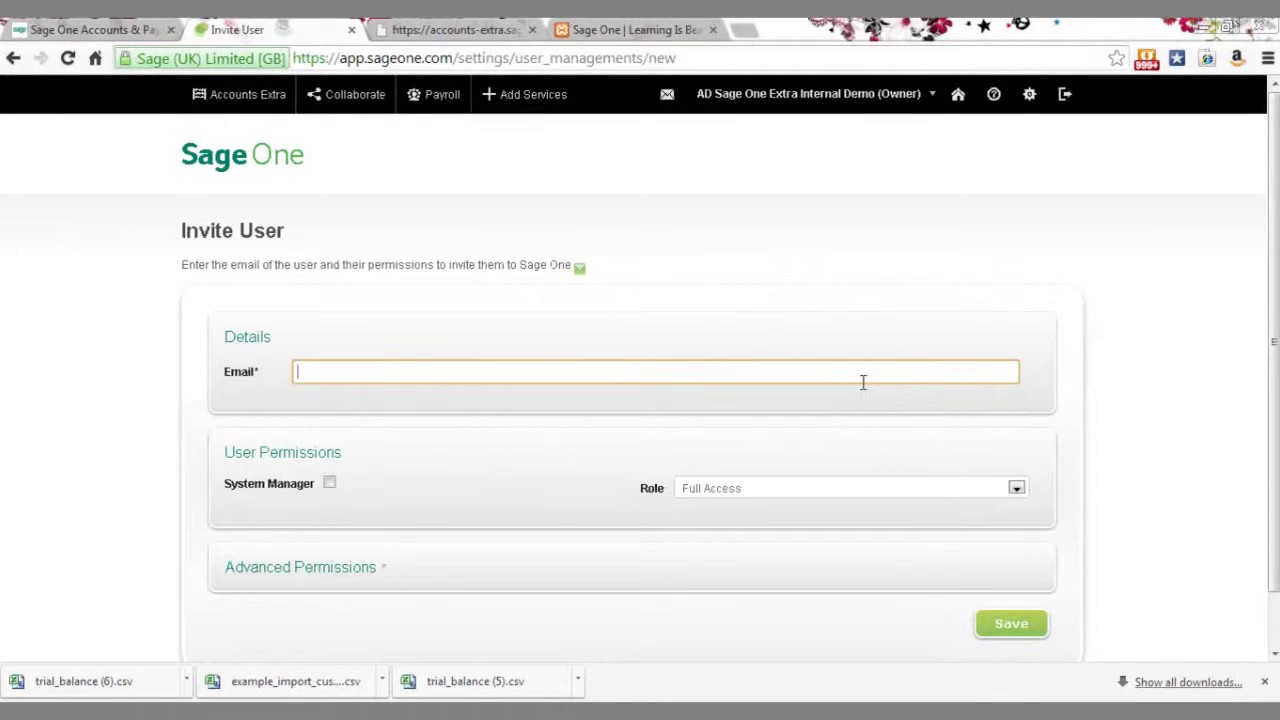
pyautogui.click(328, 482)
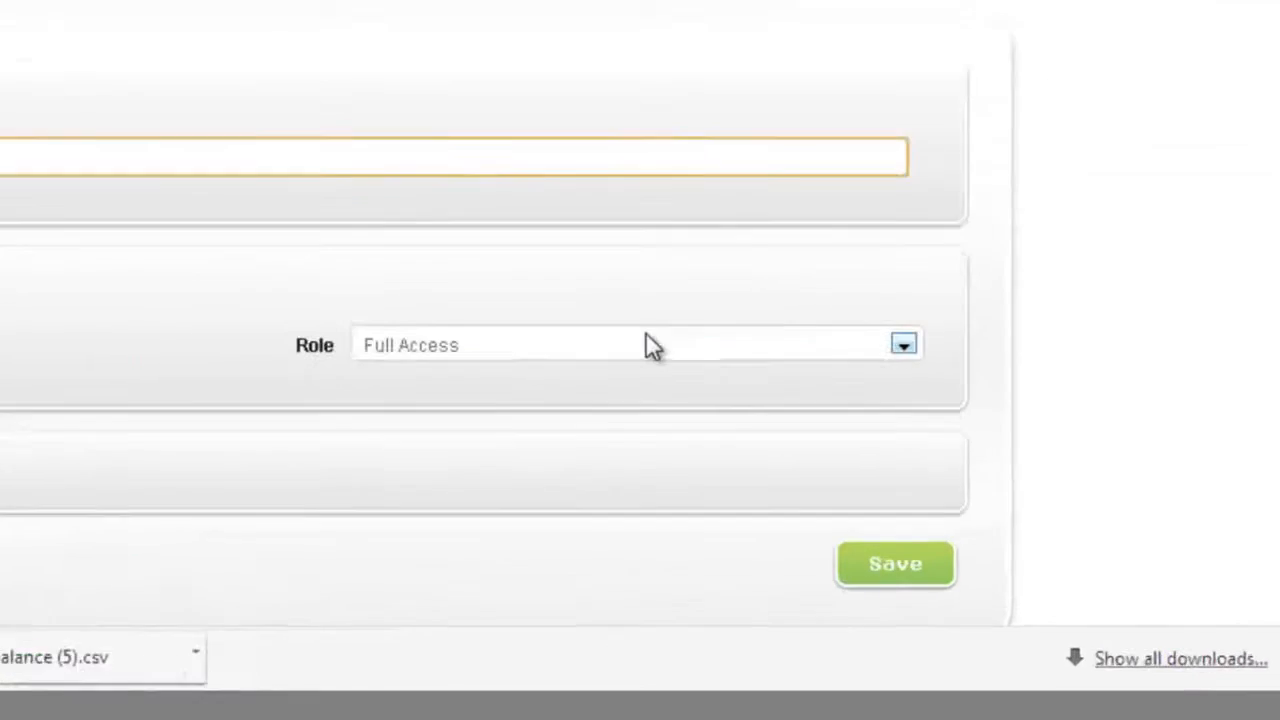
pyautogui.click(904, 344)
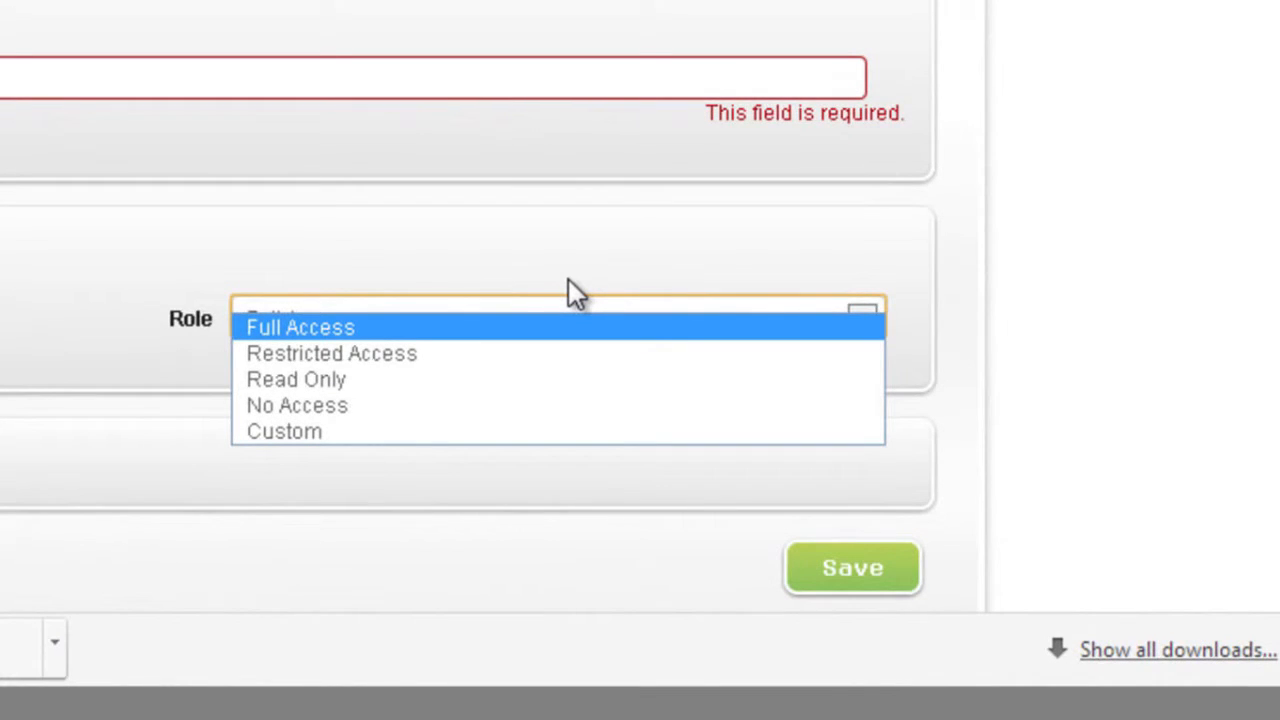
pyautogui.moveTo(530, 352)
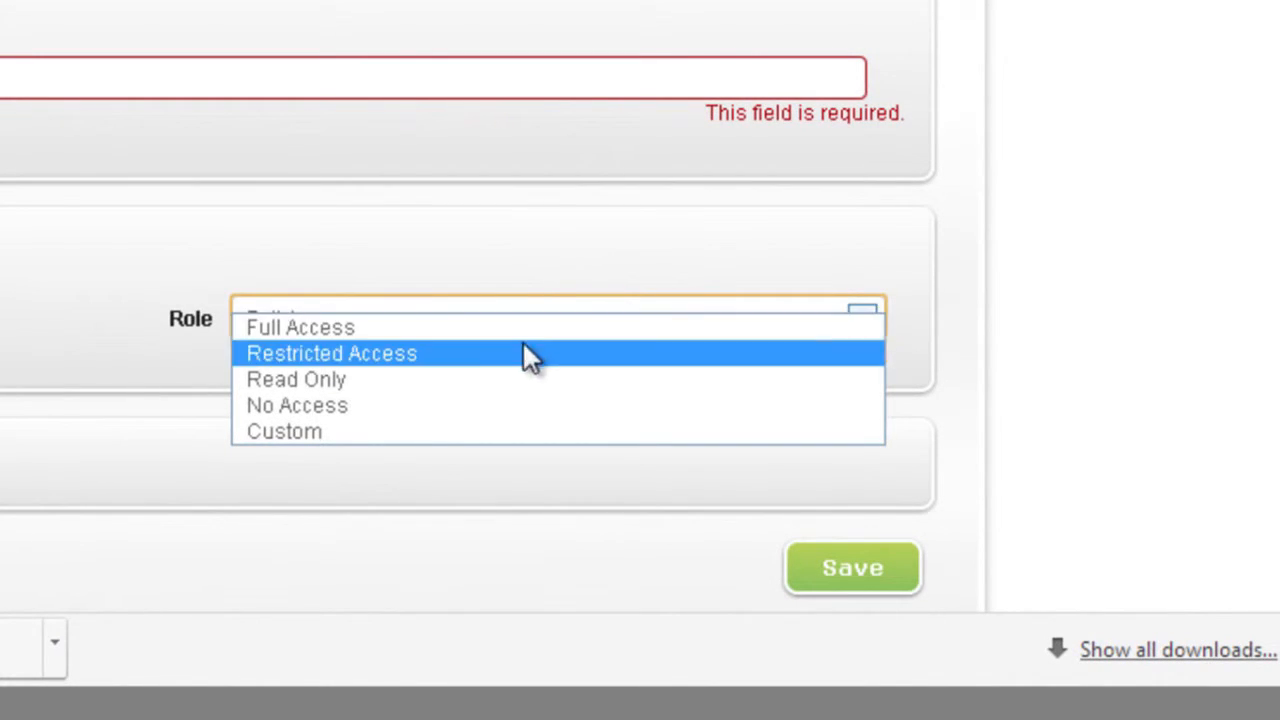
pyautogui.moveTo(500, 384)
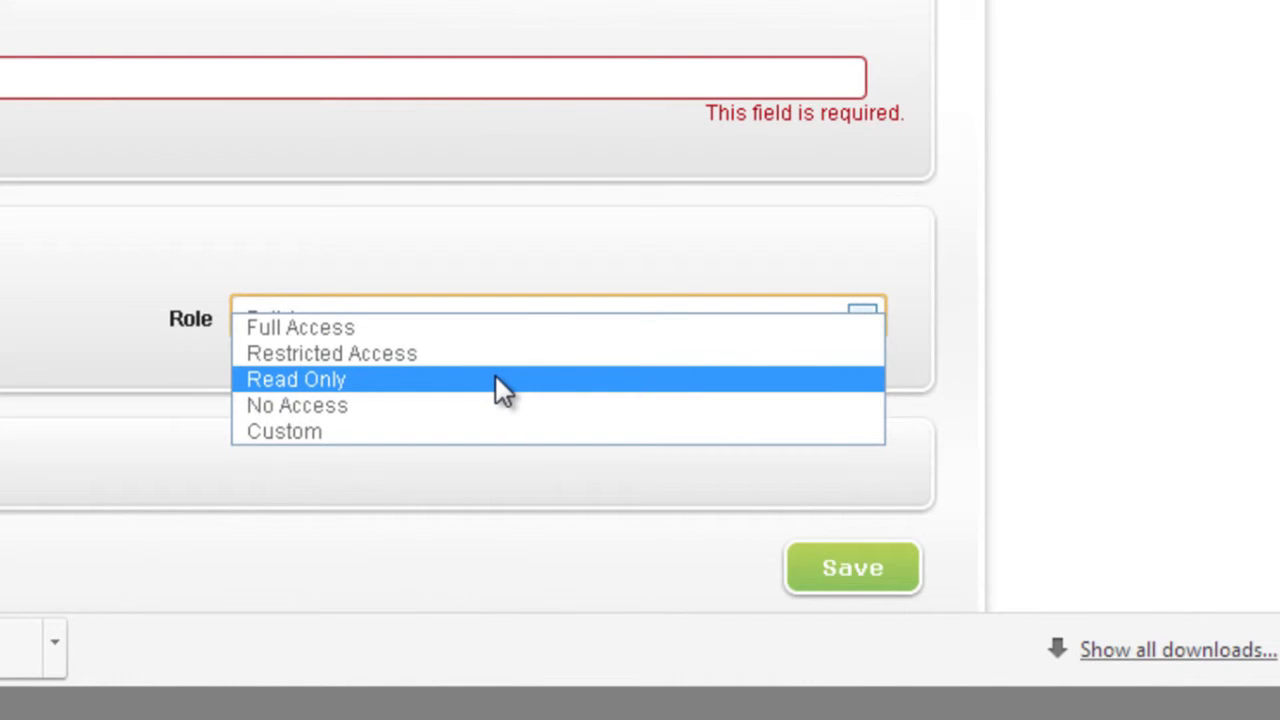
pyautogui.click(296, 380)
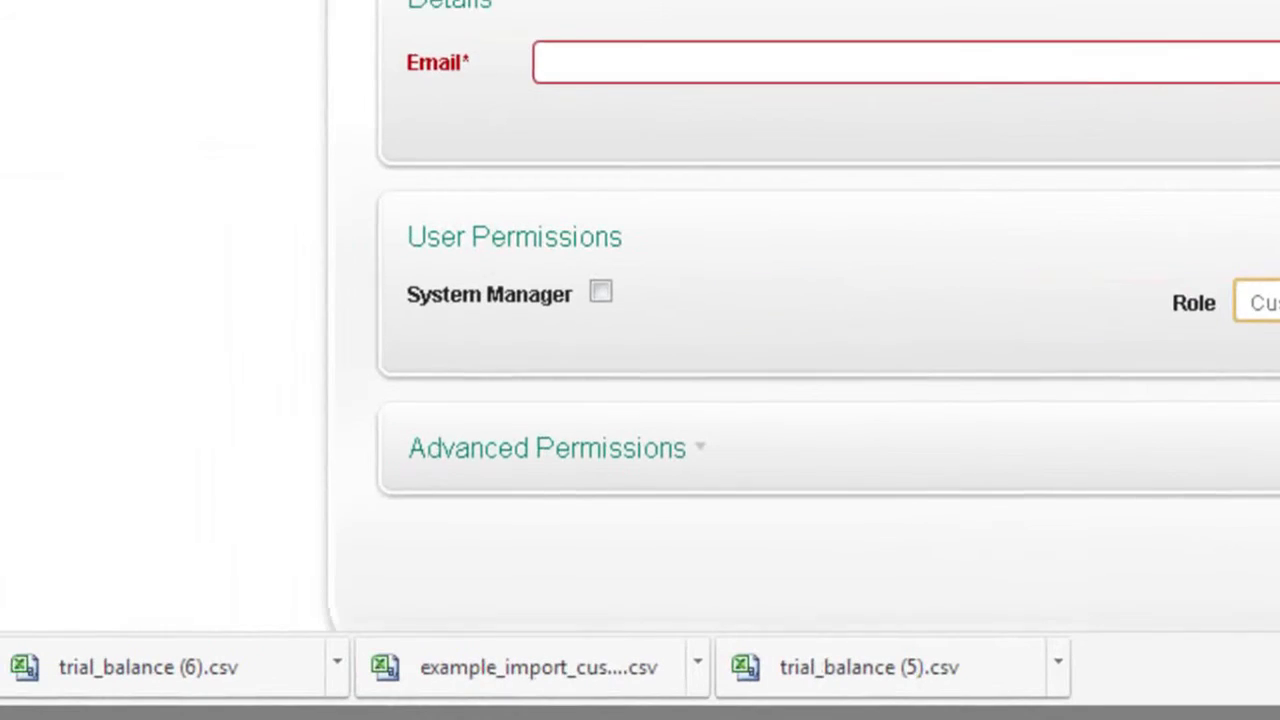
# Step: Expand Advanced Permissions and set Journals to No Access
pyautogui.scroll(-3)
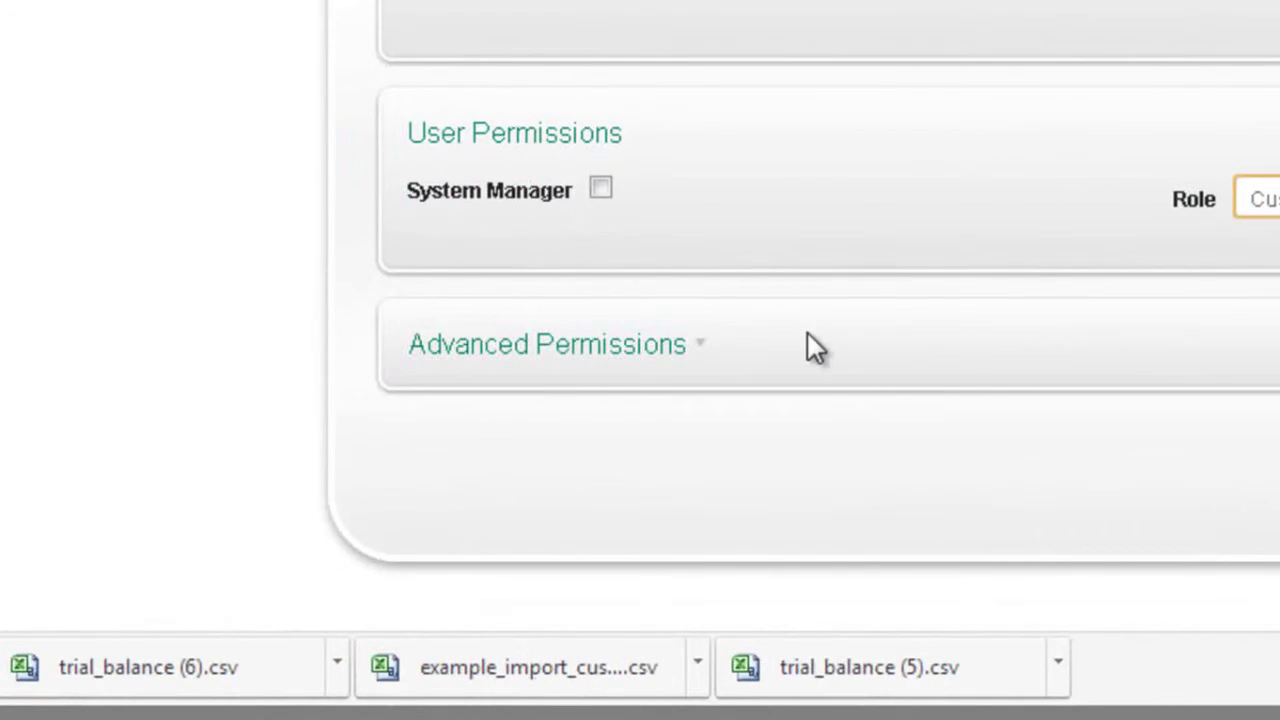
pyautogui.click(548, 344)
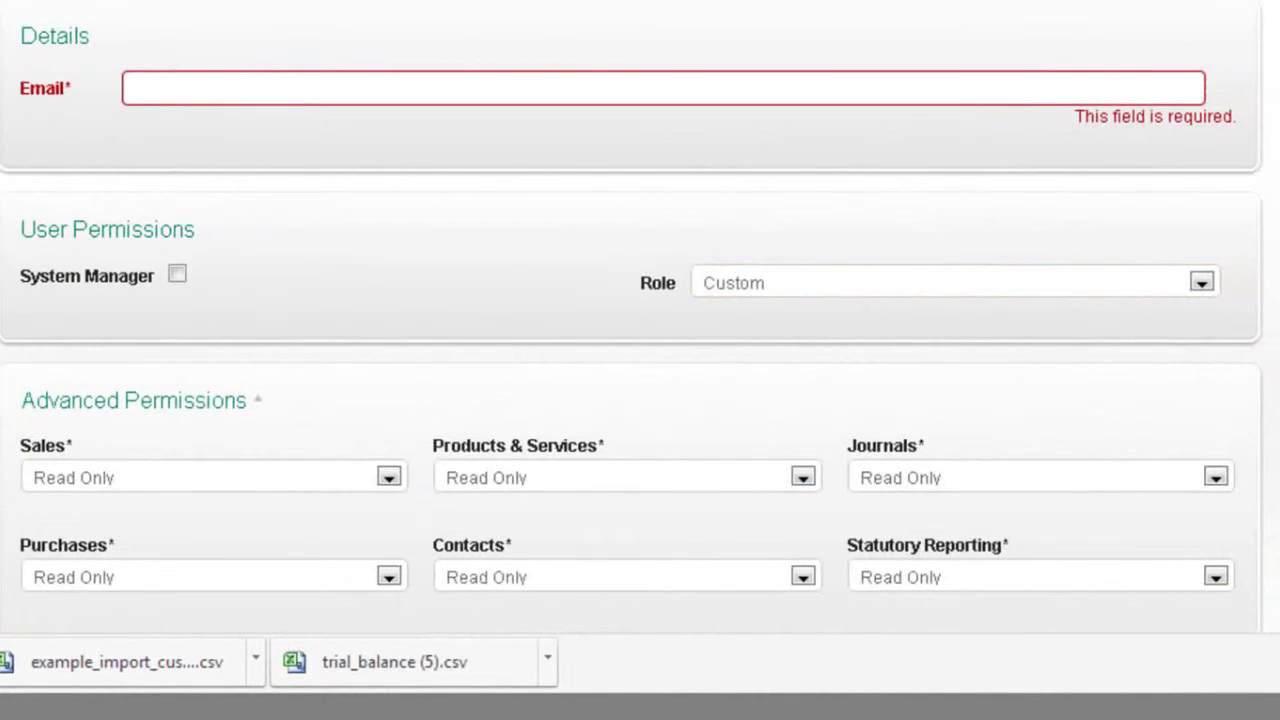
pyautogui.scroll(-3)
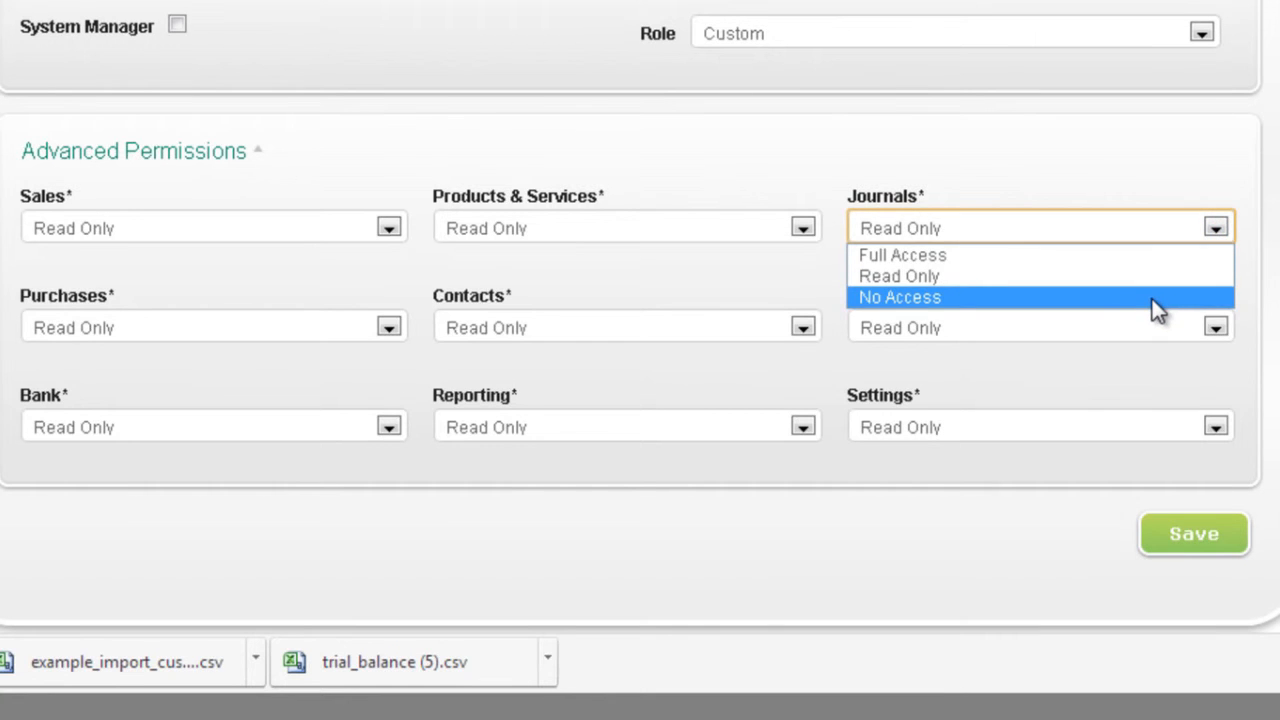
pyautogui.click(900, 296)
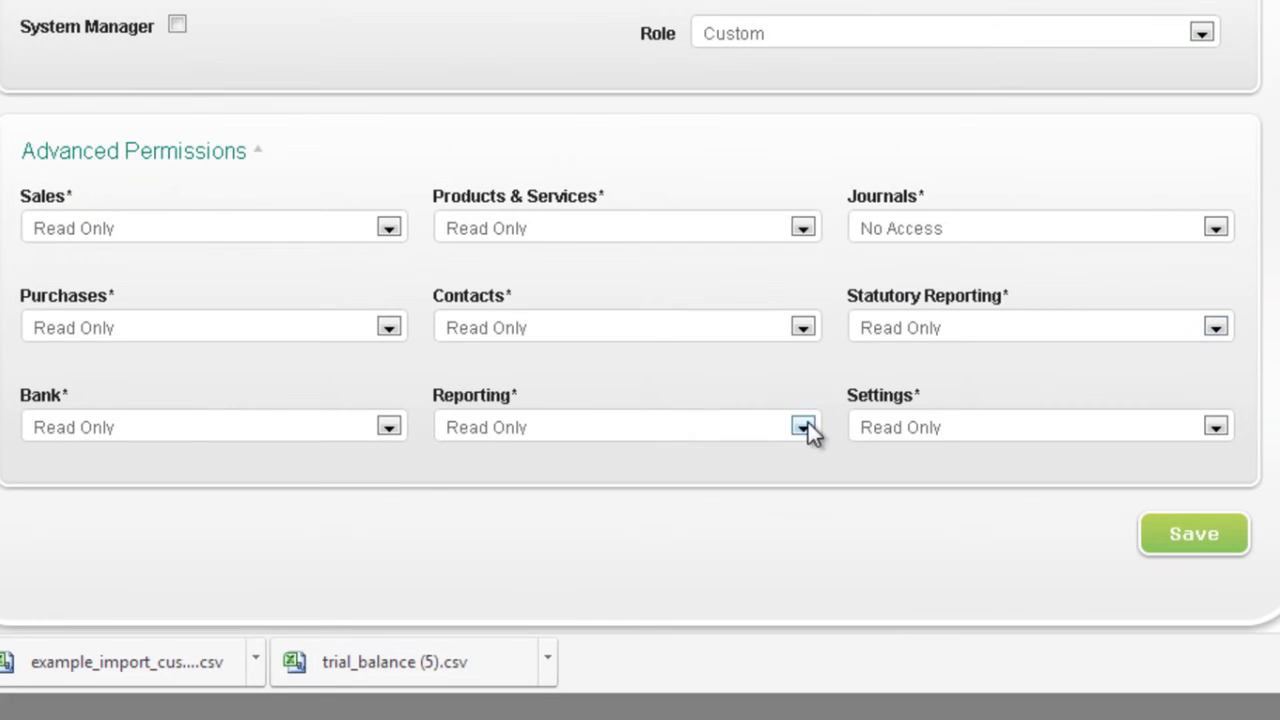
# Step: Set Reporting to No Access, leaving Bank and the rest on Read Only
pyautogui.click(804, 426)
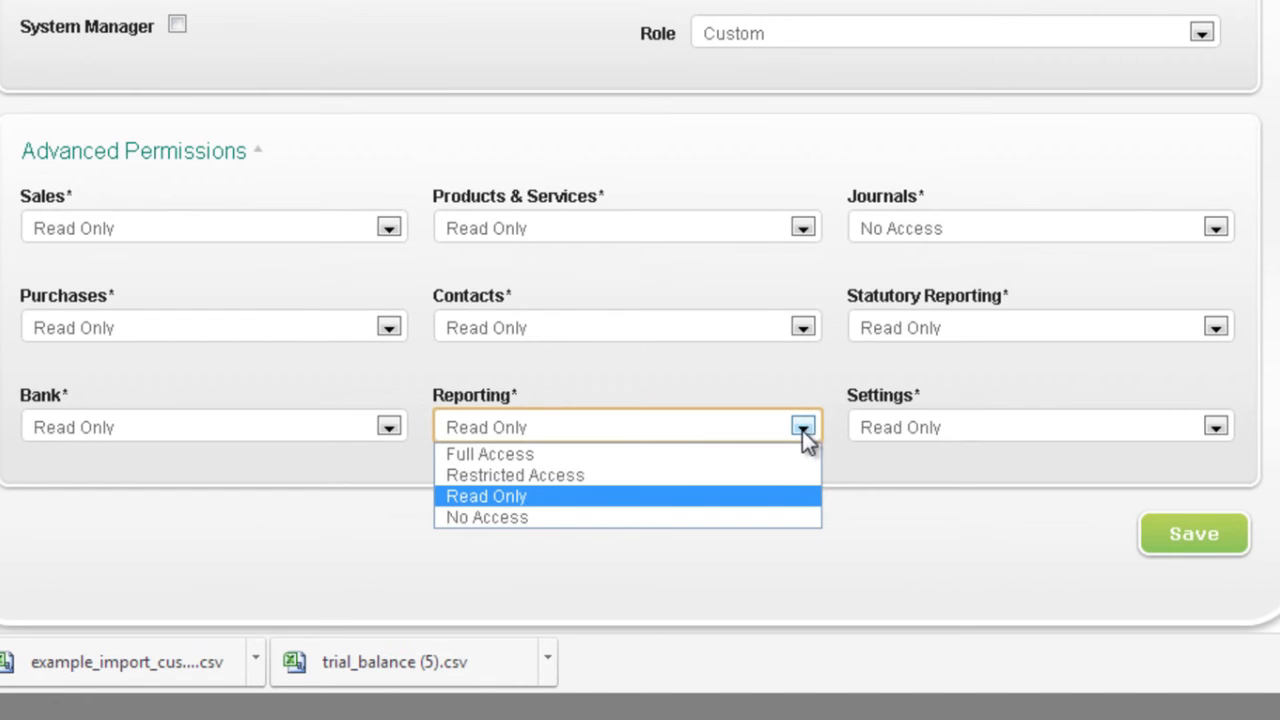
pyautogui.click(488, 516)
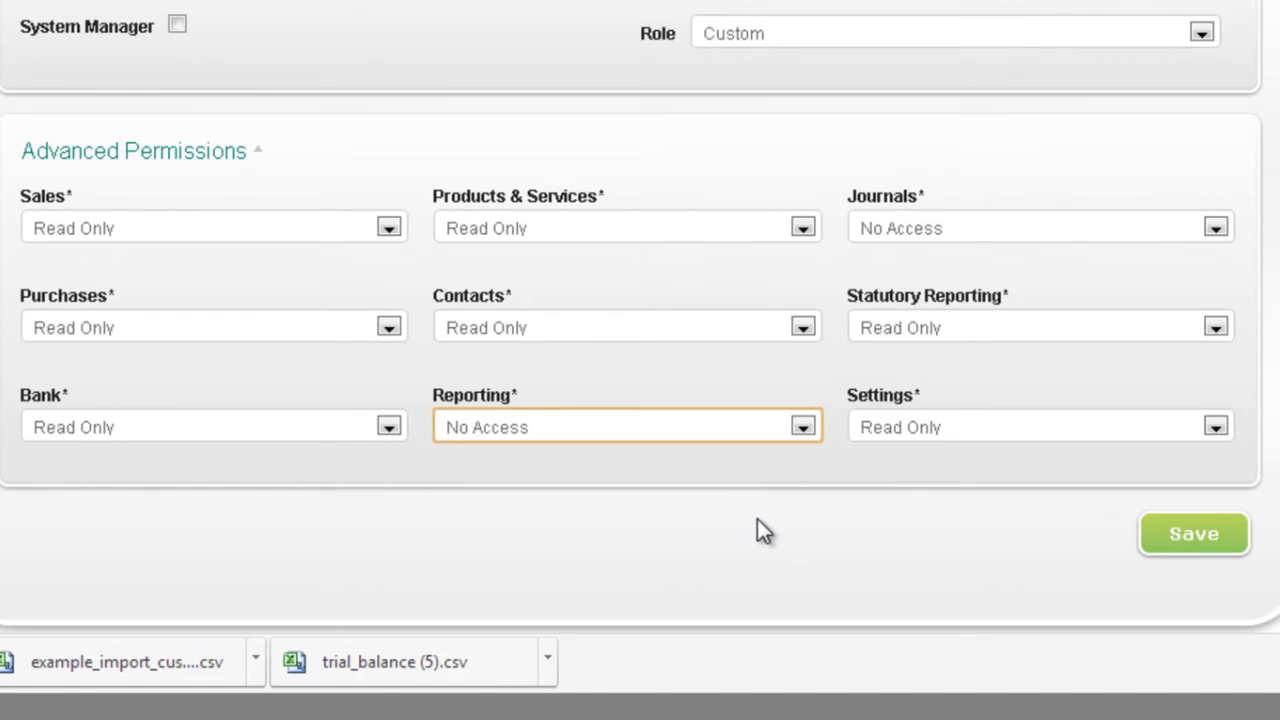
pyautogui.moveTo(640, 388)
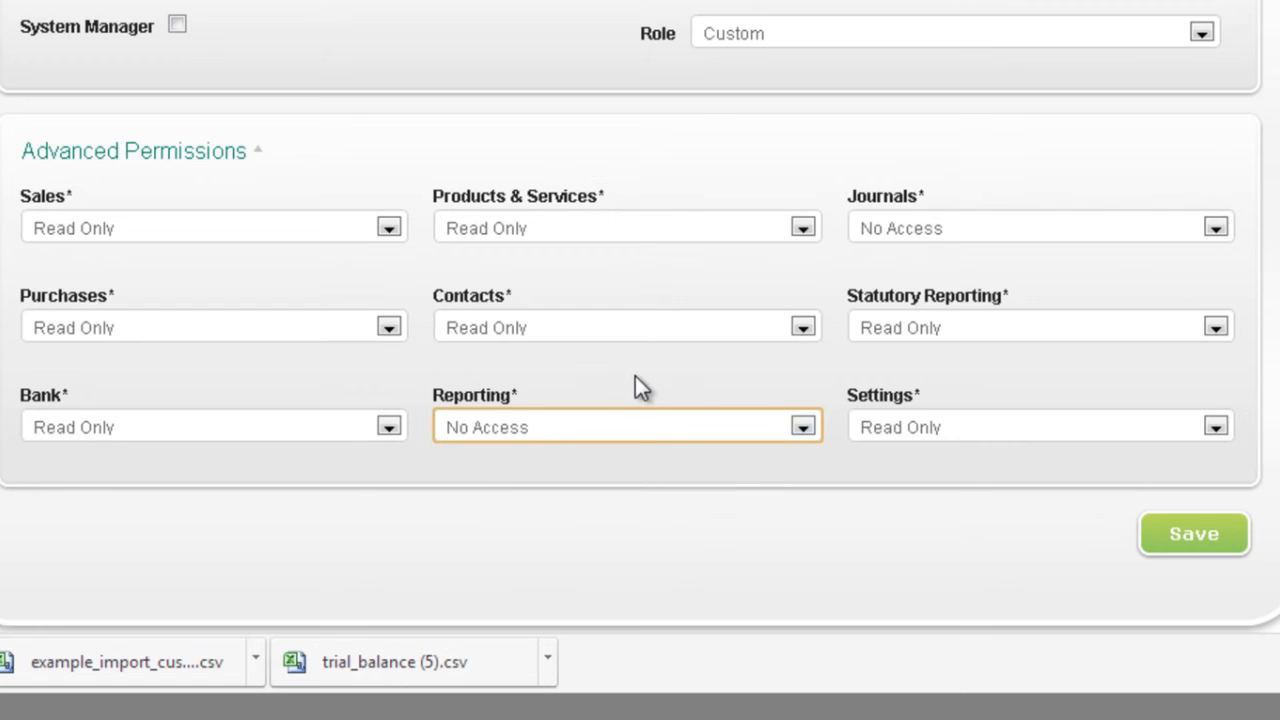
pyautogui.click(388, 426)
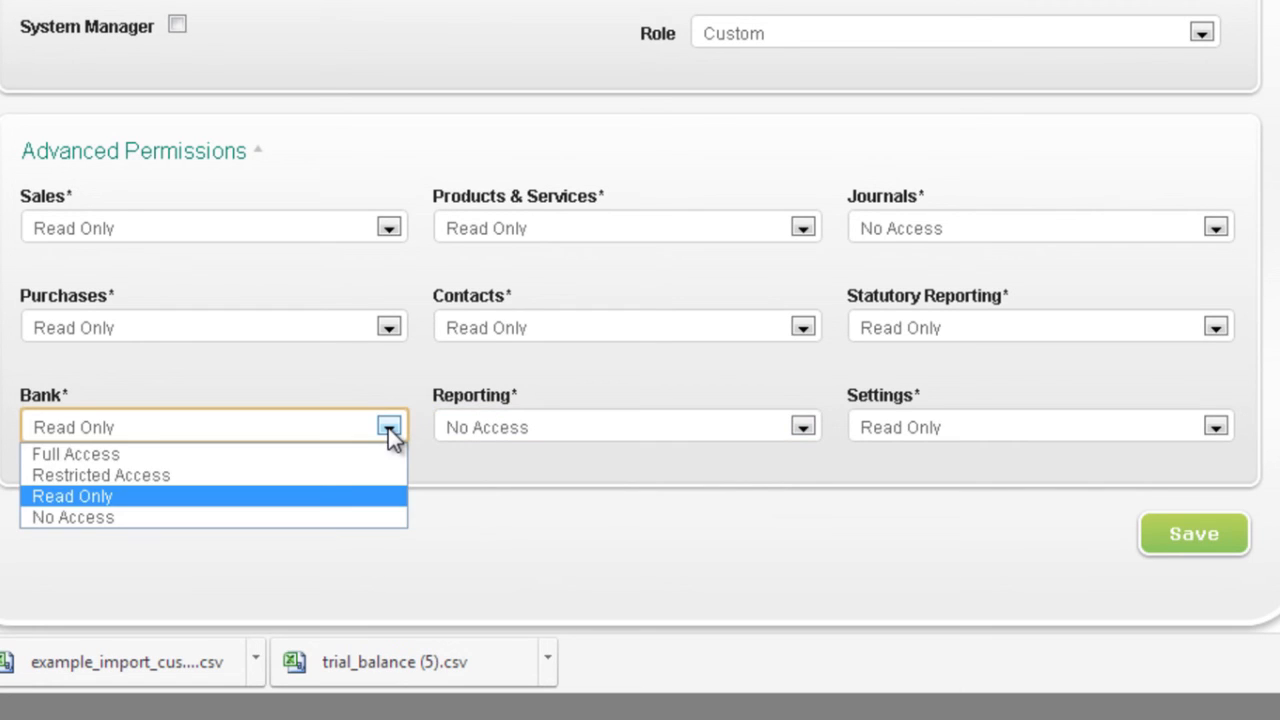